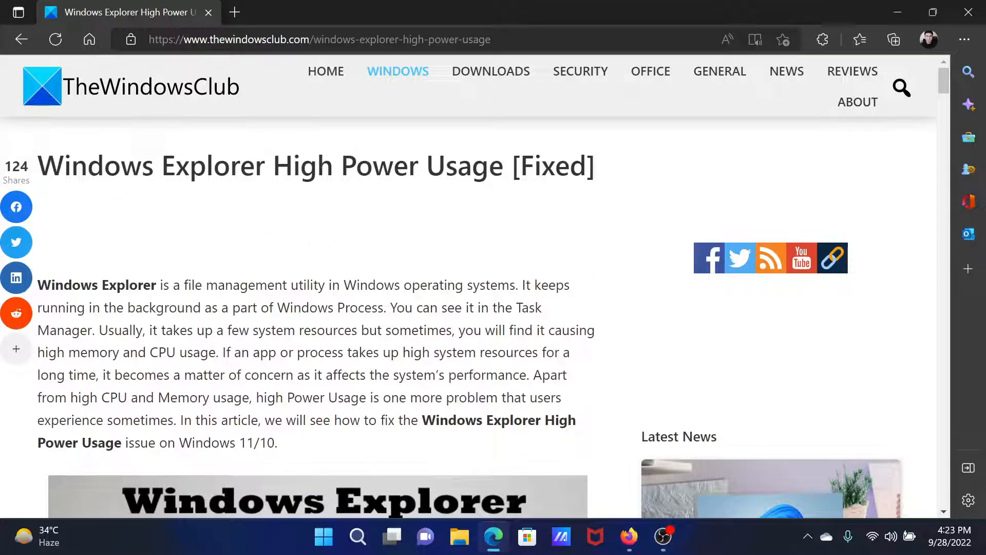
# Highlight the 'Windows Explorer High Power Usage' title and scroll down to the ten fixes.
pyautogui.moveTo(47, 165); pyautogui.dragTo(503, 166)
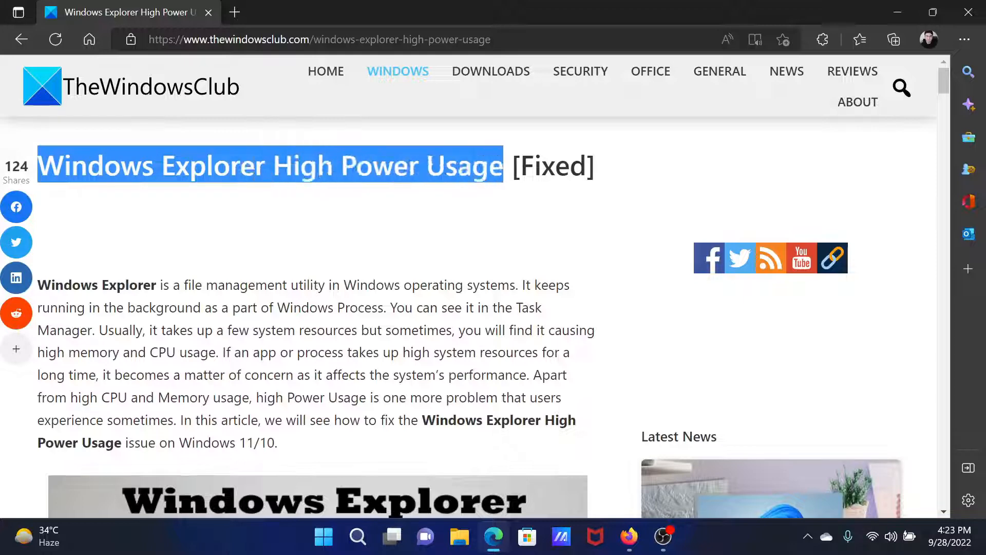
pyautogui.scroll(-3)
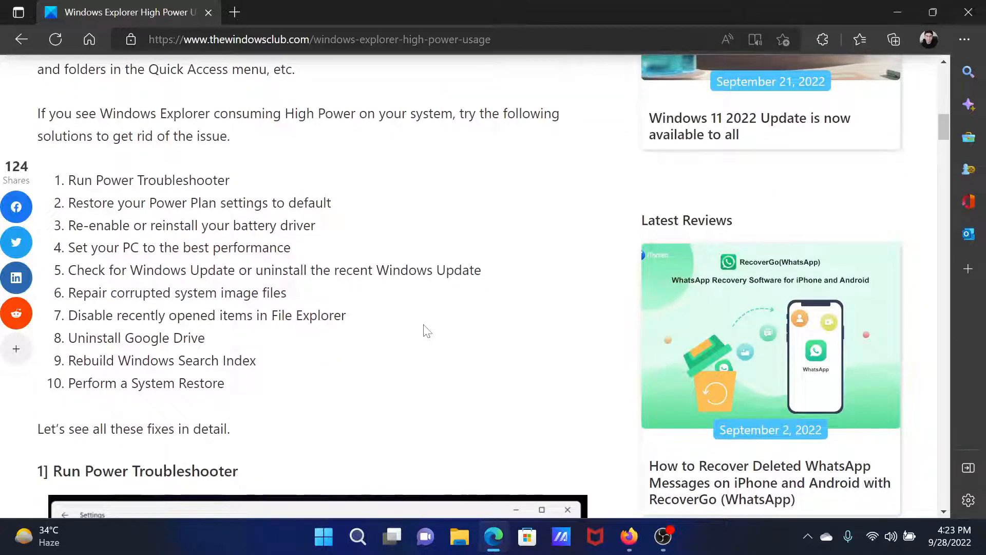
pyautogui.moveTo(93, 194)
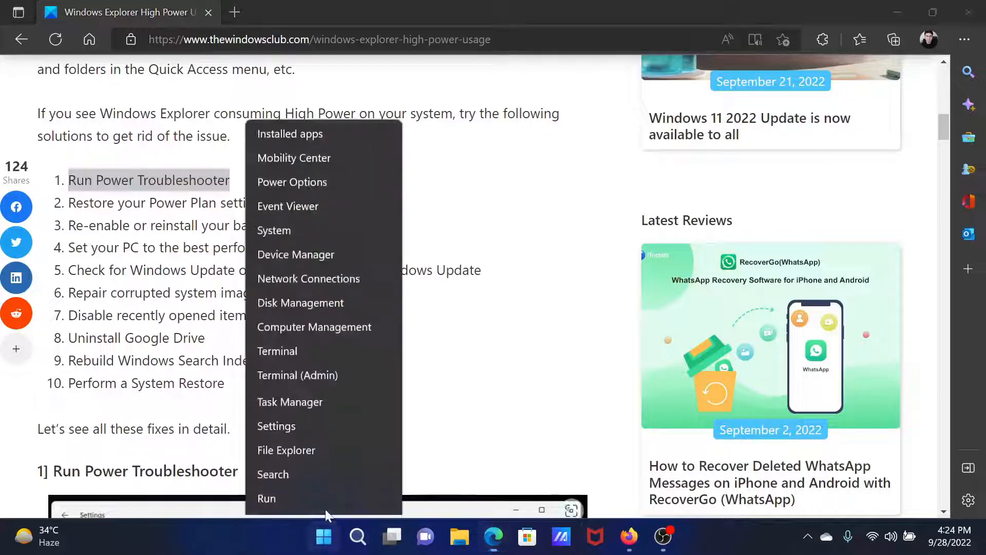
# Go from Settings to System > Troubleshoot > Other troubleshooters and scroll the list.
pyautogui.click(276, 426)
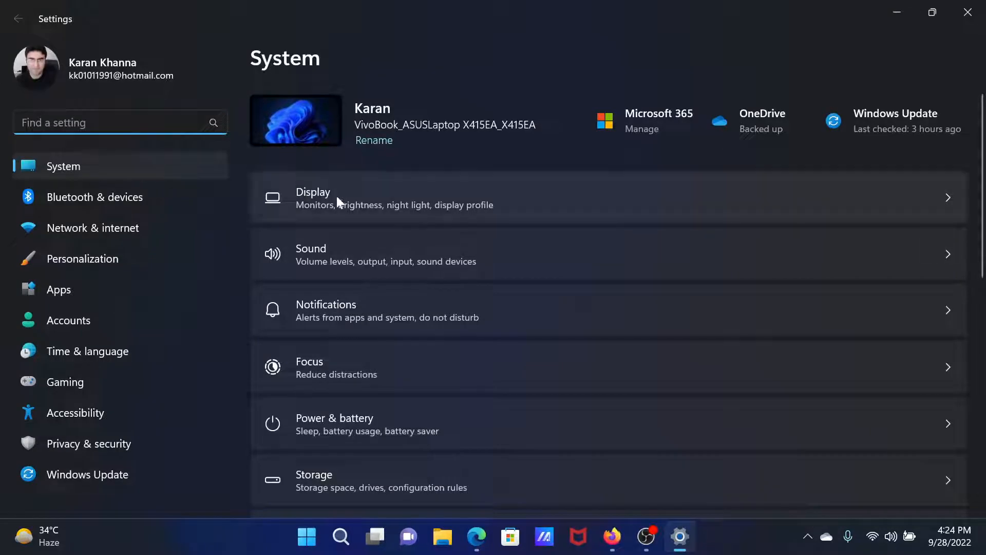
pyautogui.scroll(-3)
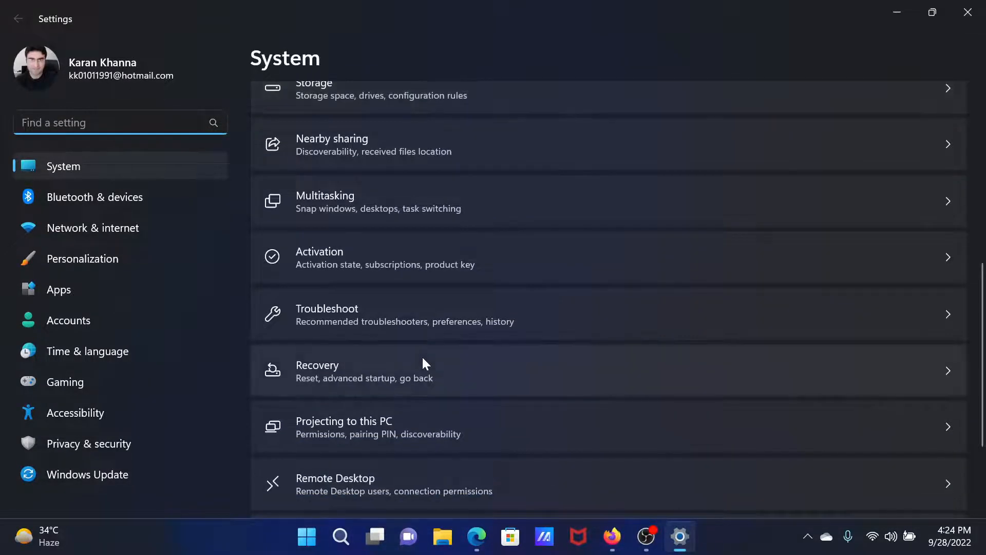
pyautogui.click(326, 308)
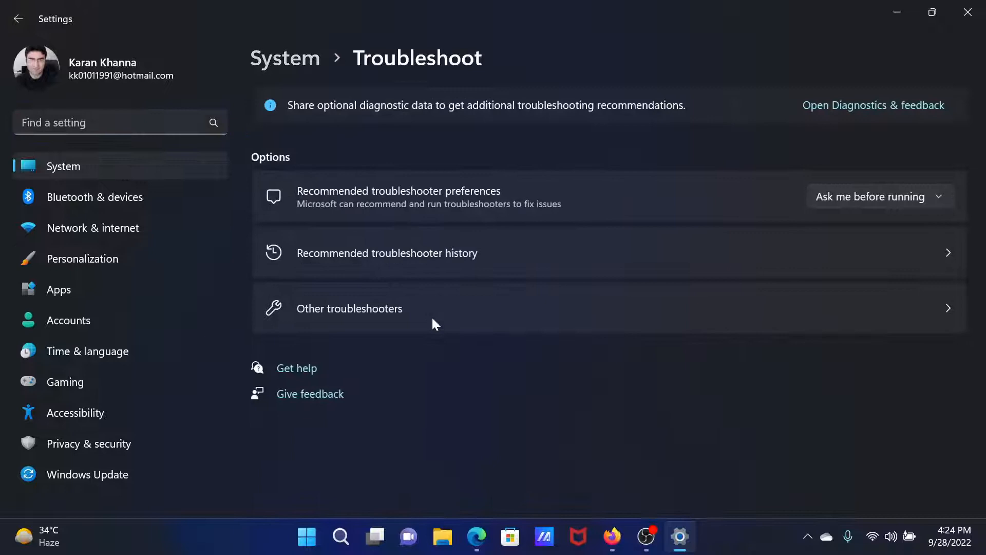
pyautogui.click(349, 308)
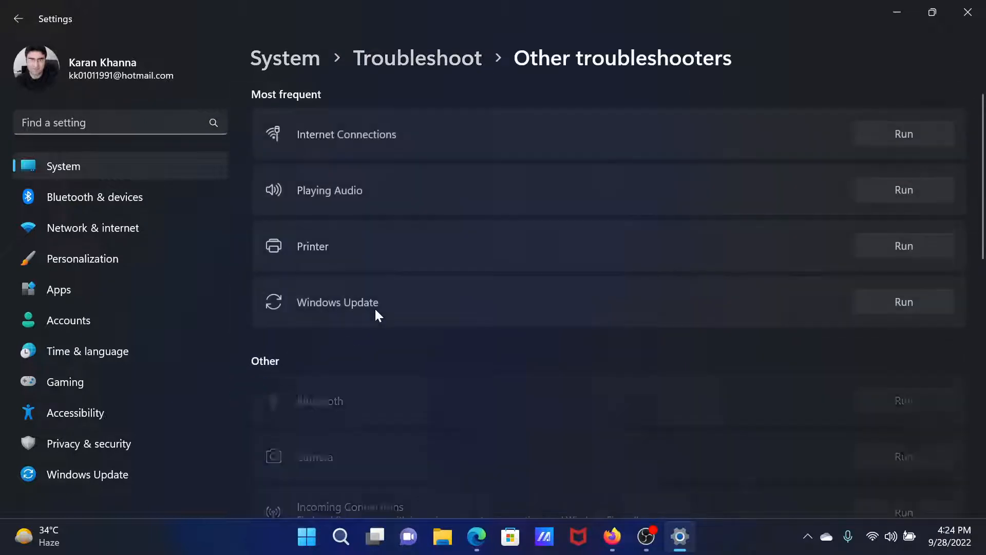
pyautogui.scroll(-3)
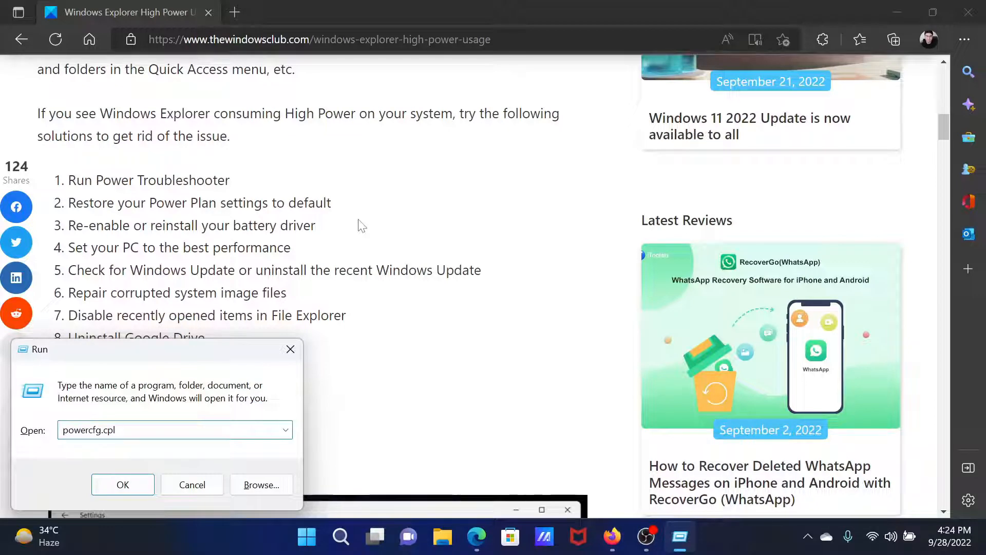
# Restore the ASUS Recommended plan's advanced power settings to defaults via powercfg.cpl.
pyautogui.click(123, 484)
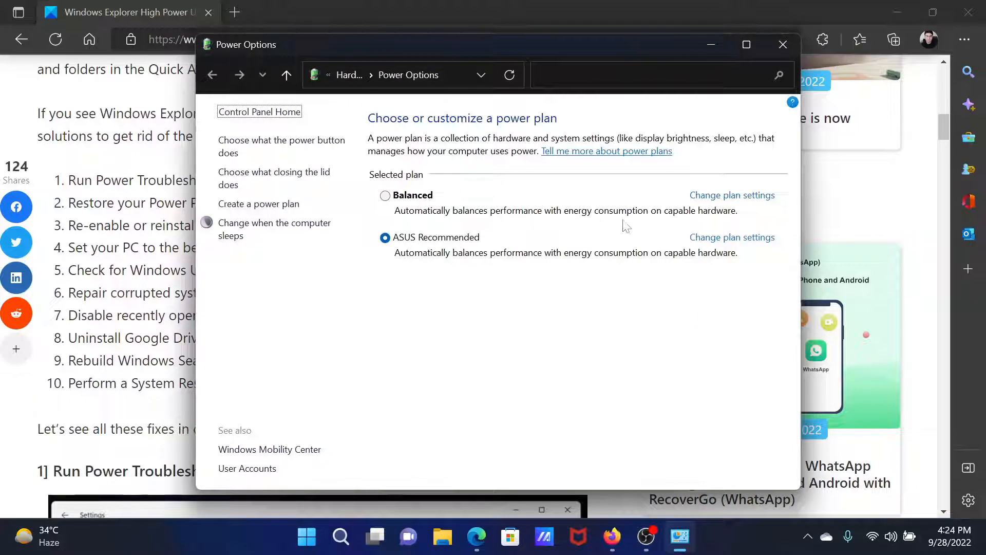
pyautogui.click(731, 237)
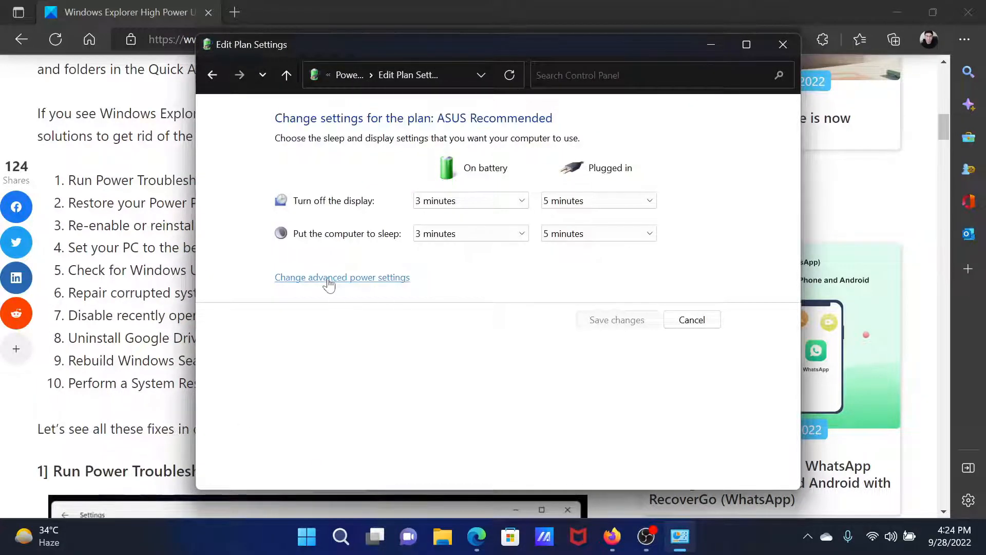
pyautogui.click(342, 277)
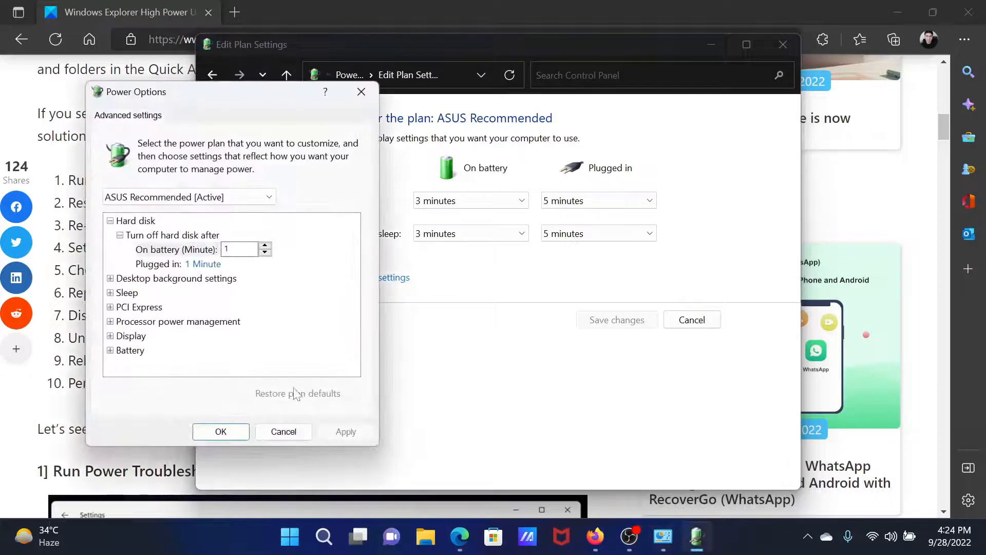
pyautogui.moveTo(296, 403)
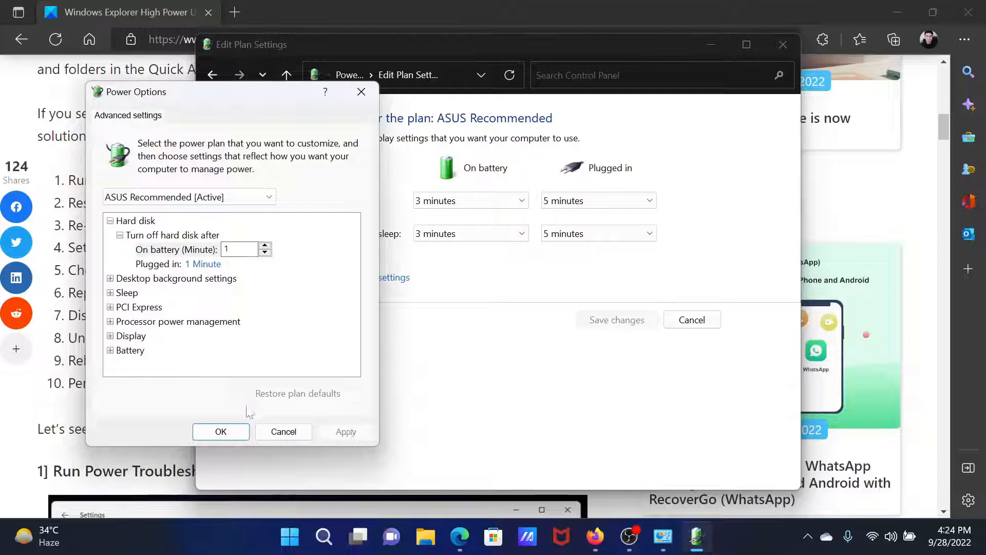
pyautogui.click(220, 432)
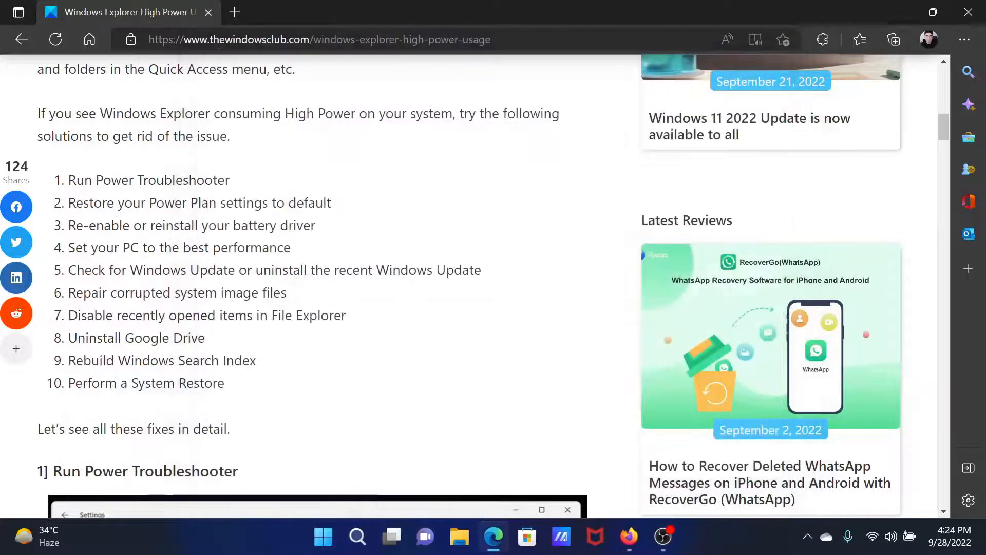
# Search for an Intel driver update utility, visit Intel's Driver & Support Assistant, then close that tab.
pyautogui.moveTo(69, 225); pyautogui.dragTo(250, 225)
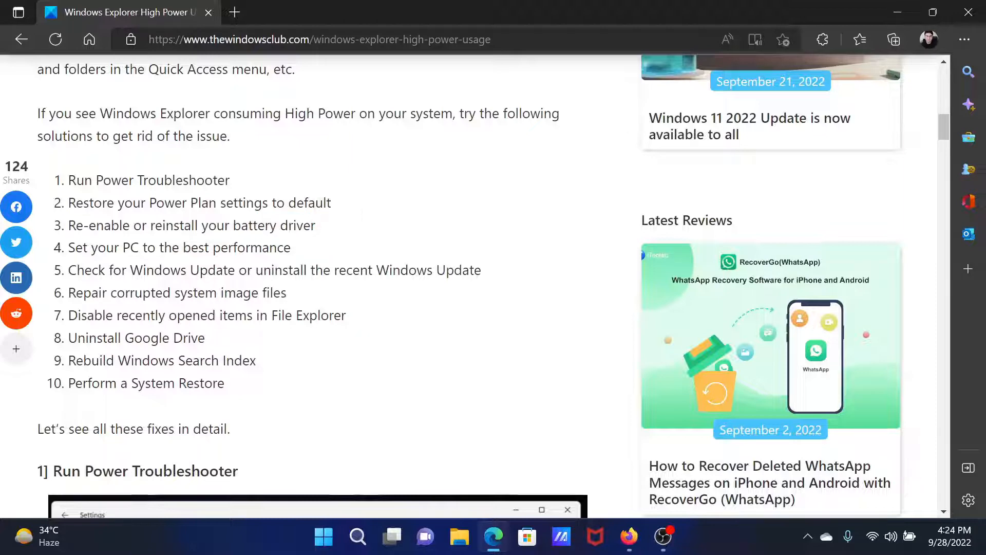
pyautogui.click(234, 11)
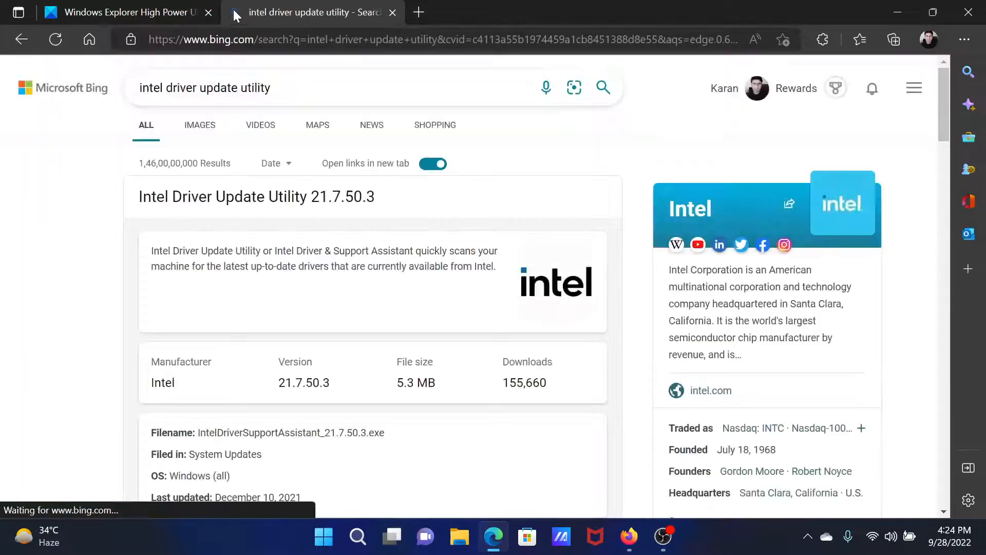
pyautogui.scroll(-3)
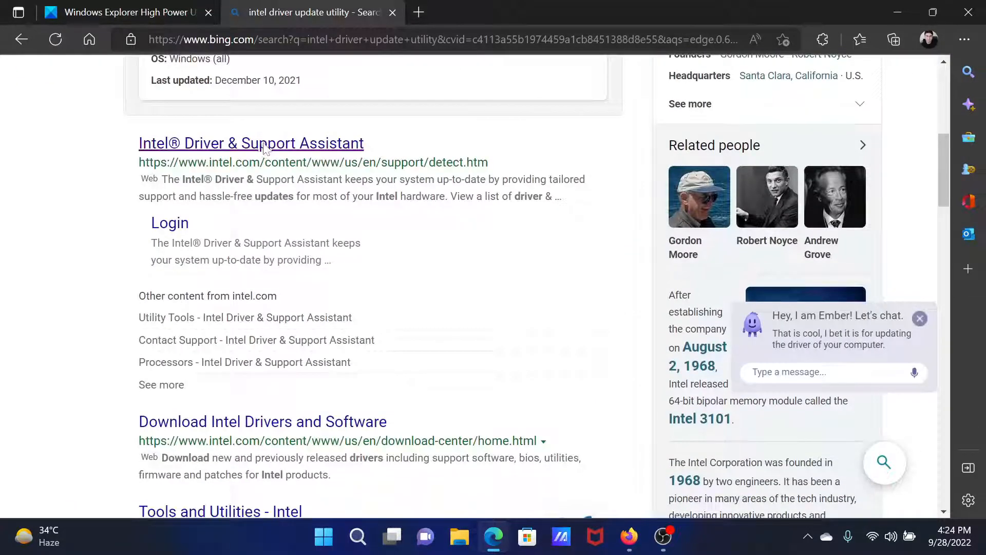
pyautogui.click(251, 142)
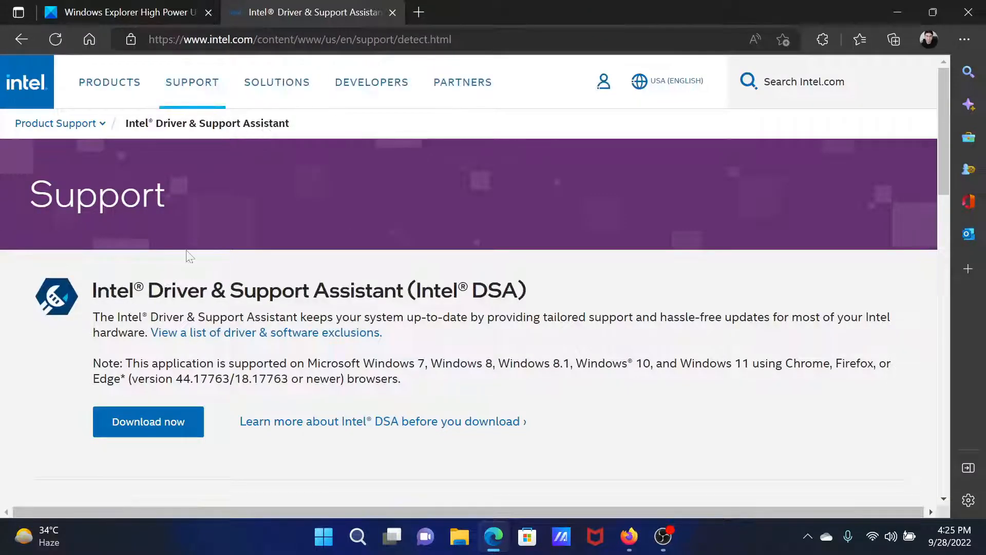
pyautogui.moveTo(132, 412)
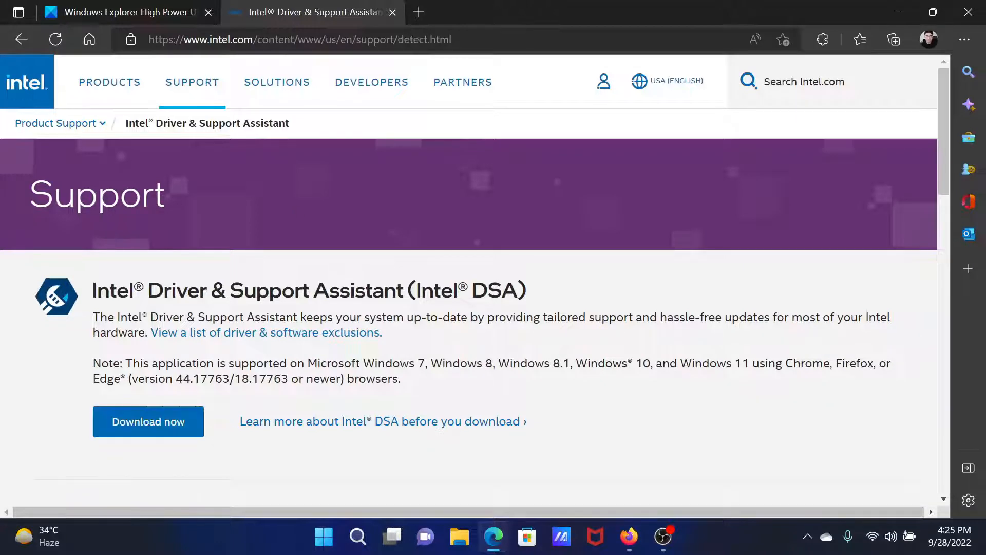
pyautogui.click(392, 12)
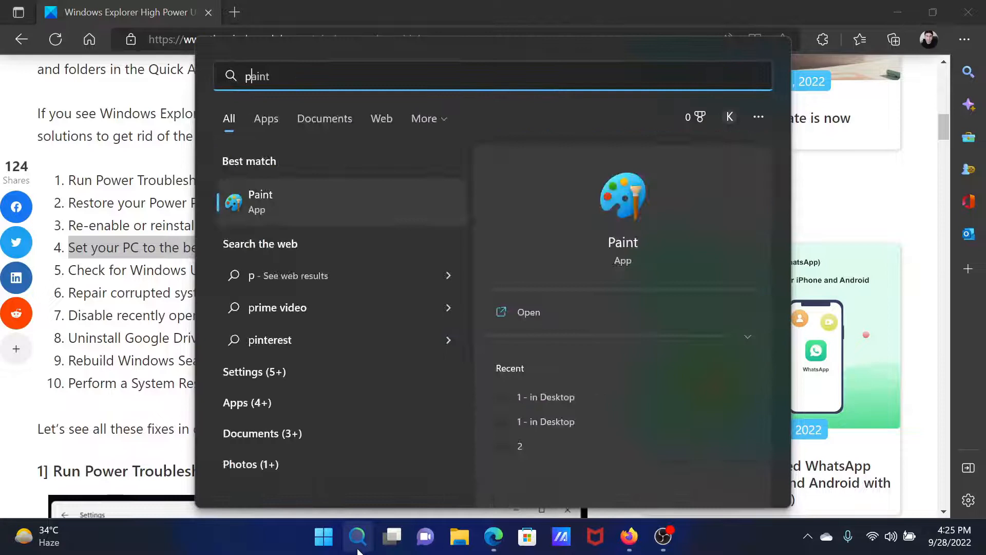
pyautogui.write('perf')
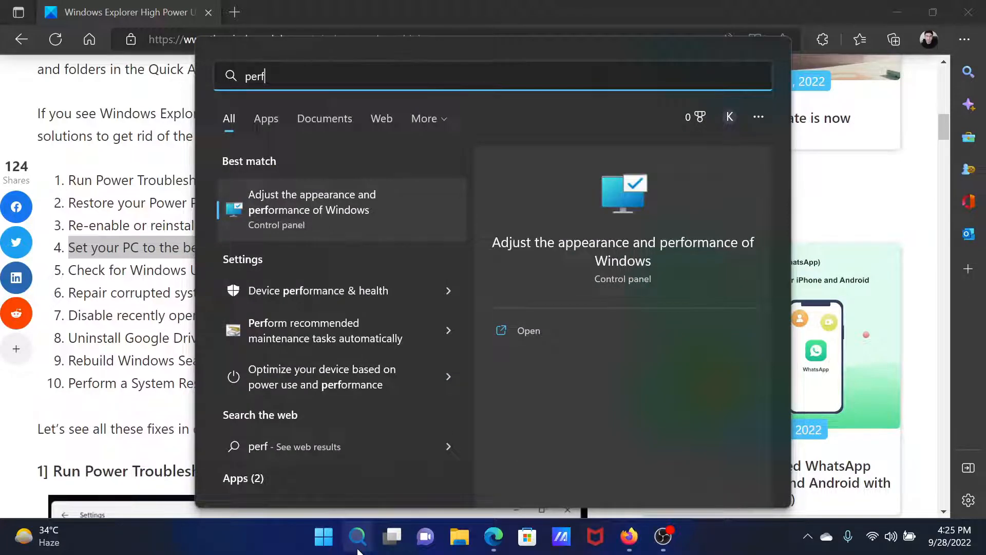
pyautogui.moveTo(315, 213)
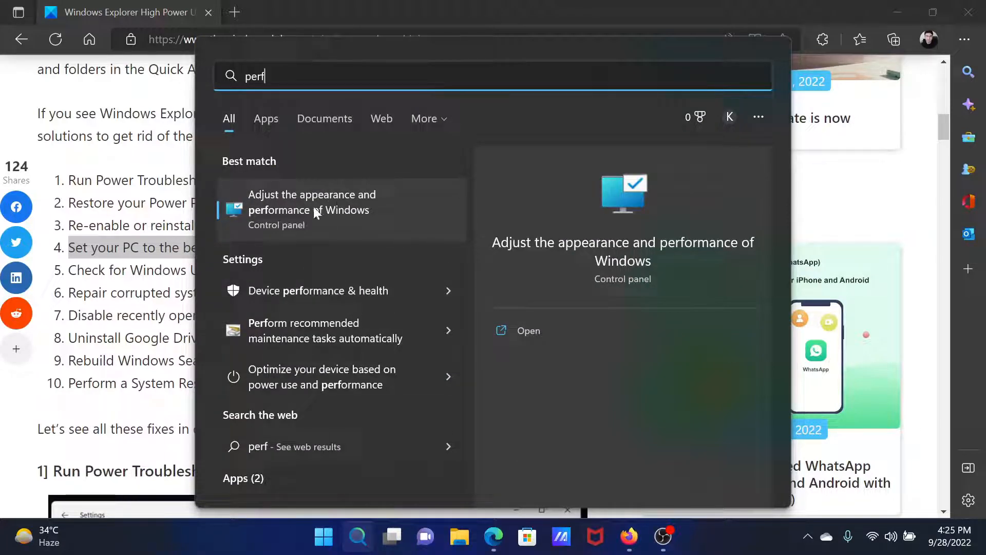
pyautogui.click(311, 209)
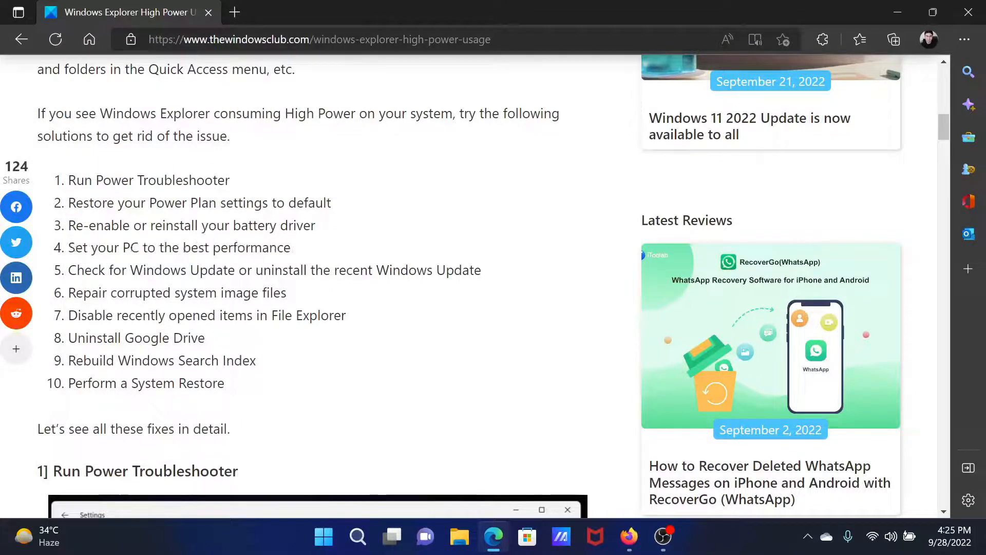
pyautogui.moveTo(72, 270); pyautogui.dragTo(468, 270)
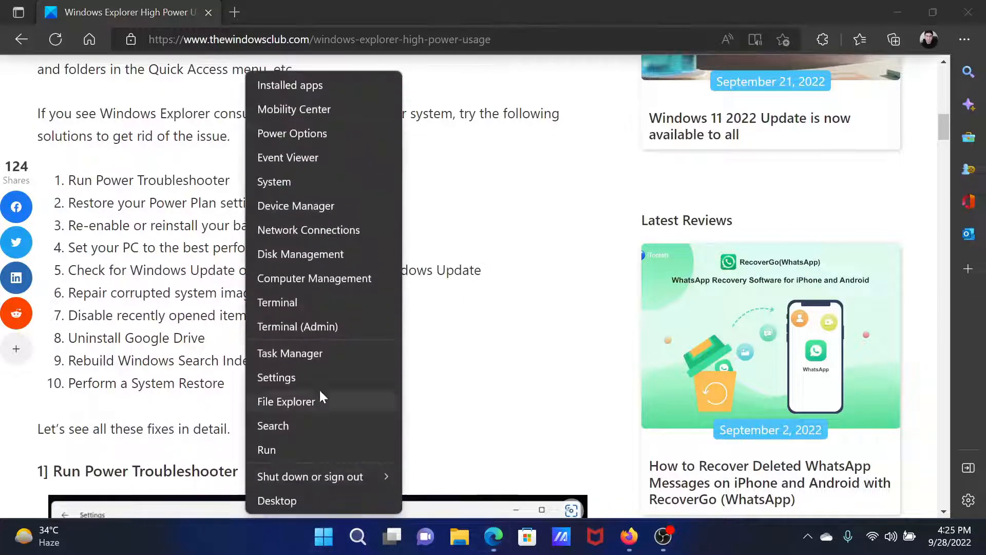
pyautogui.click(276, 377)
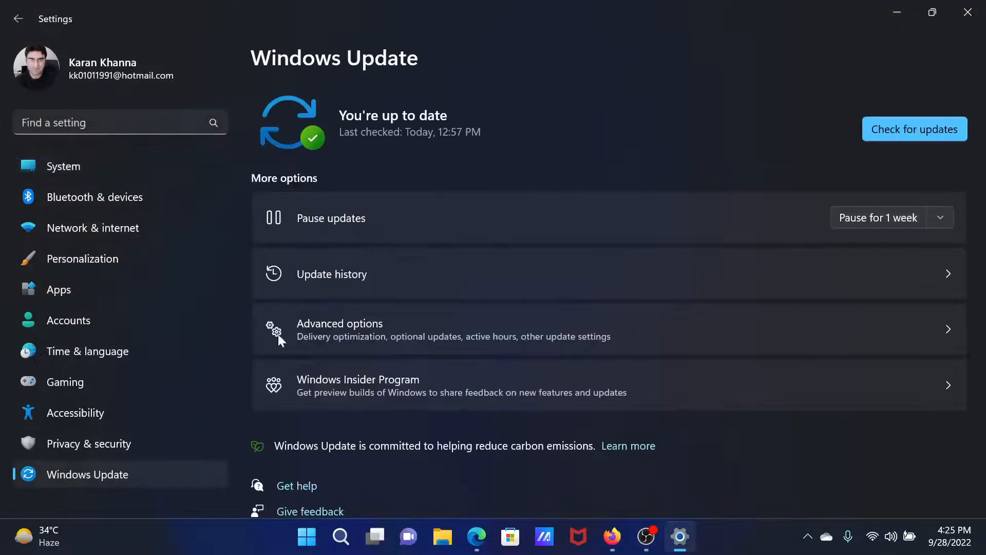
pyautogui.moveTo(896, 159)
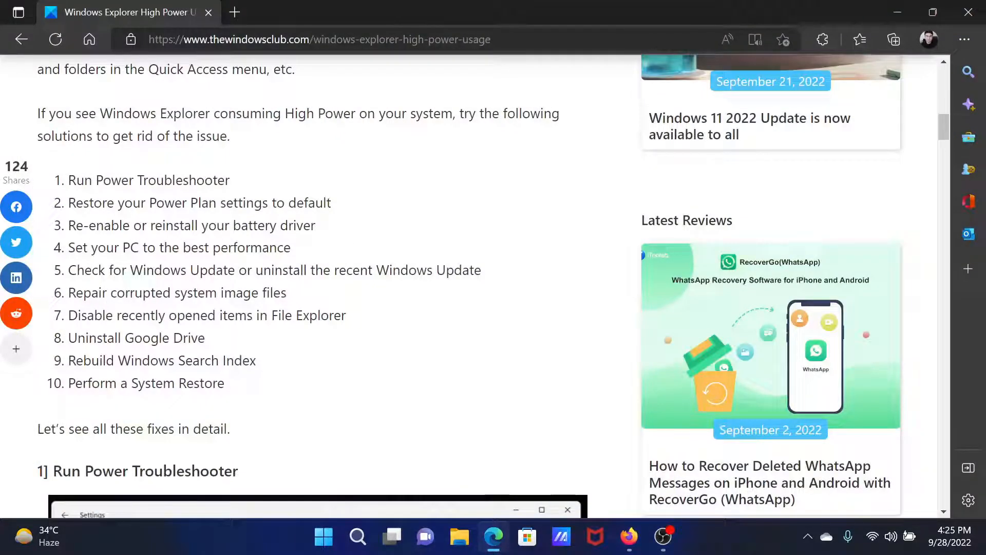
# Highlight the system file repair fix and launch Command Prompt with cmd.
pyautogui.doubleClick(177, 292)
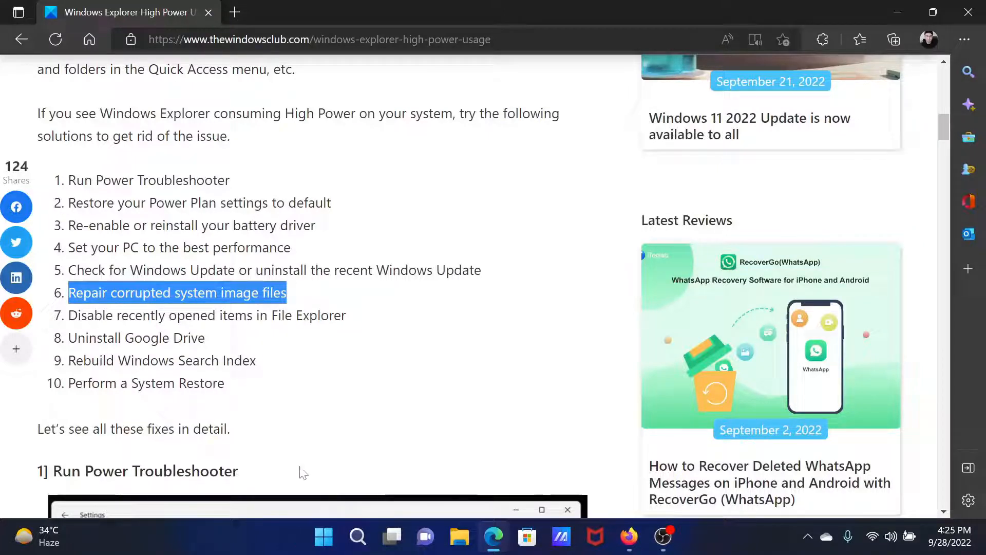
pyautogui.click(357, 536)
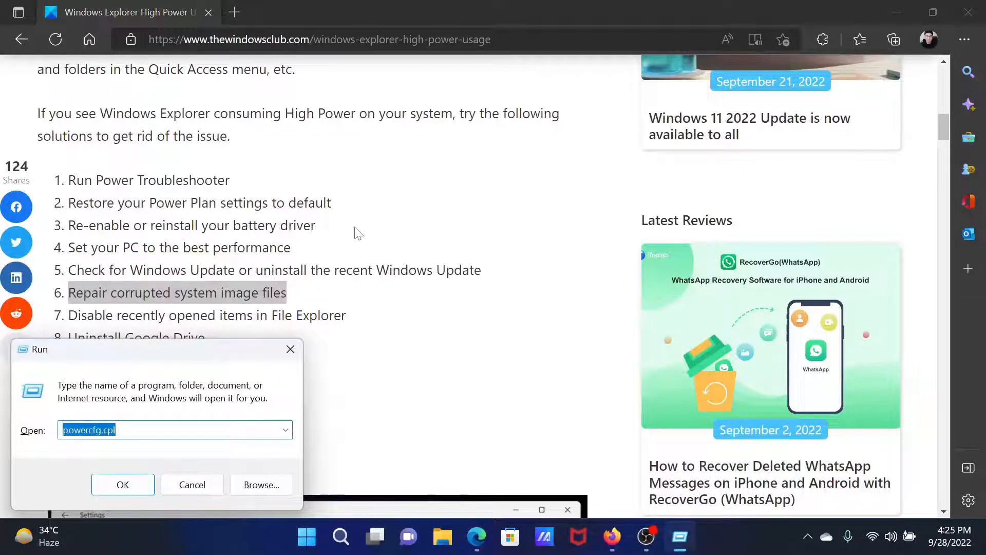
pyautogui.write('c')
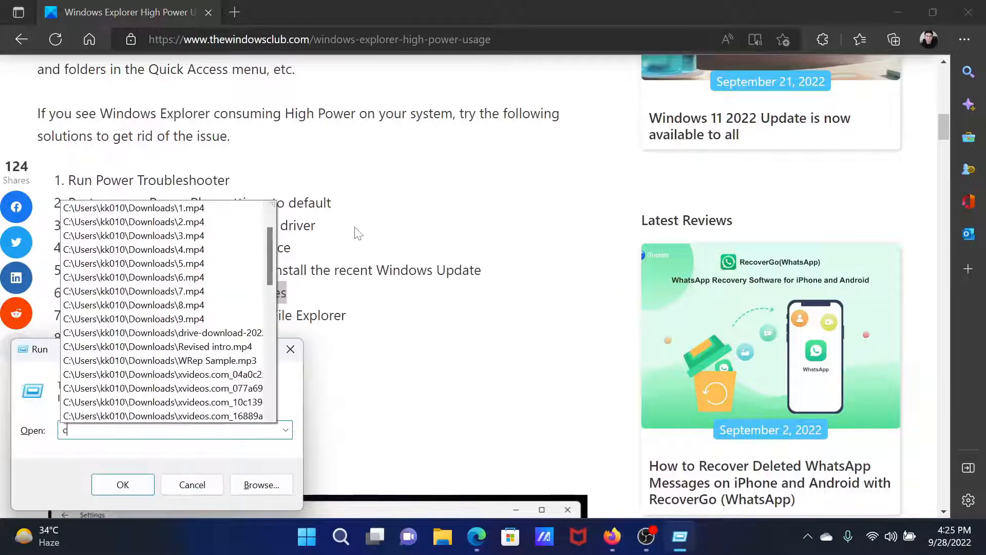
pyautogui.write('md')
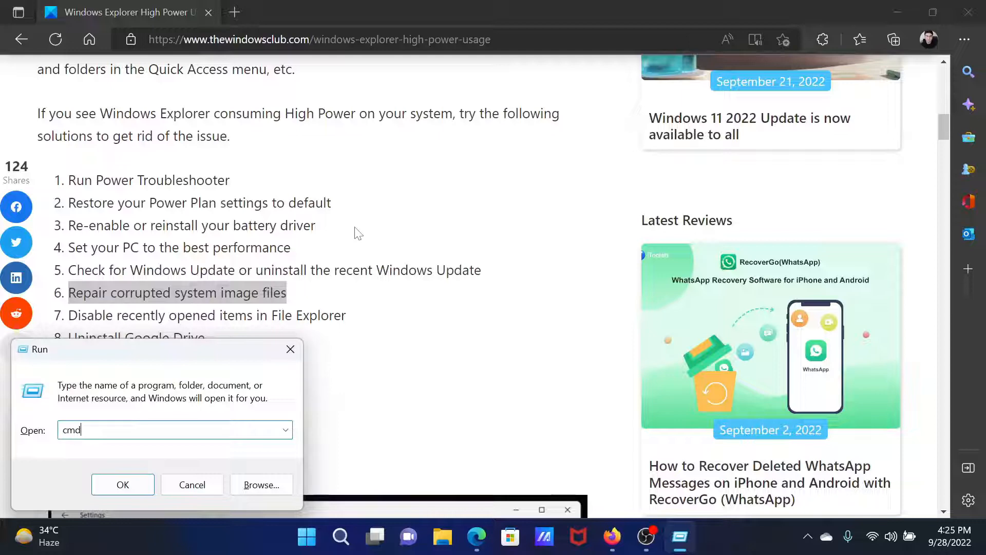
pyautogui.click(123, 484)
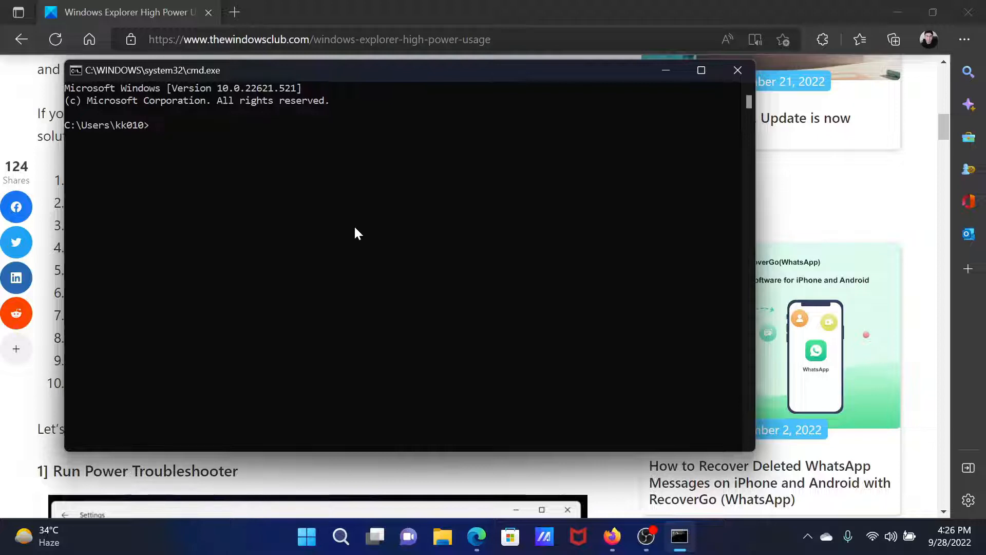
# Enter sfc /scannow at the prompt and return to the power usage article.
pyautogui.write('sfc /')
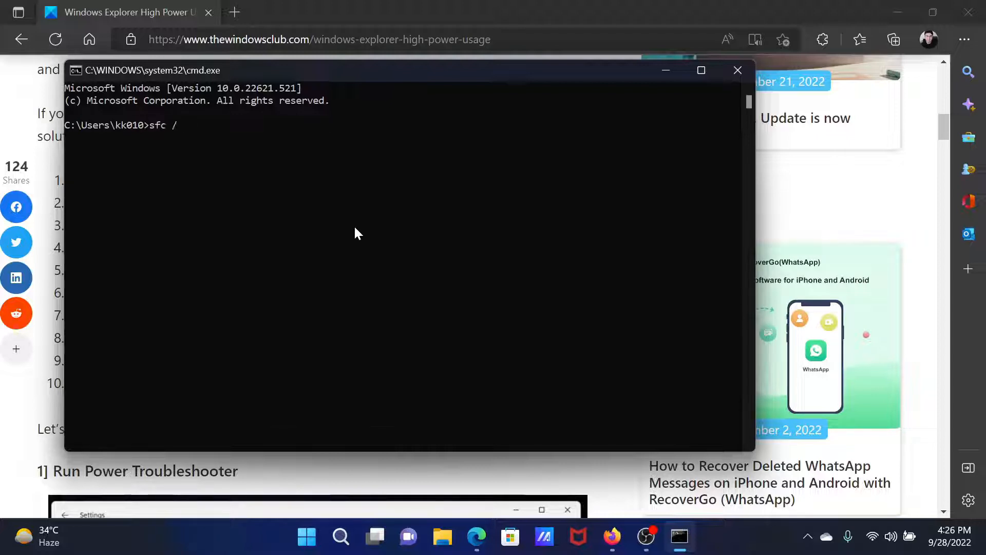
pyautogui.write('scam')
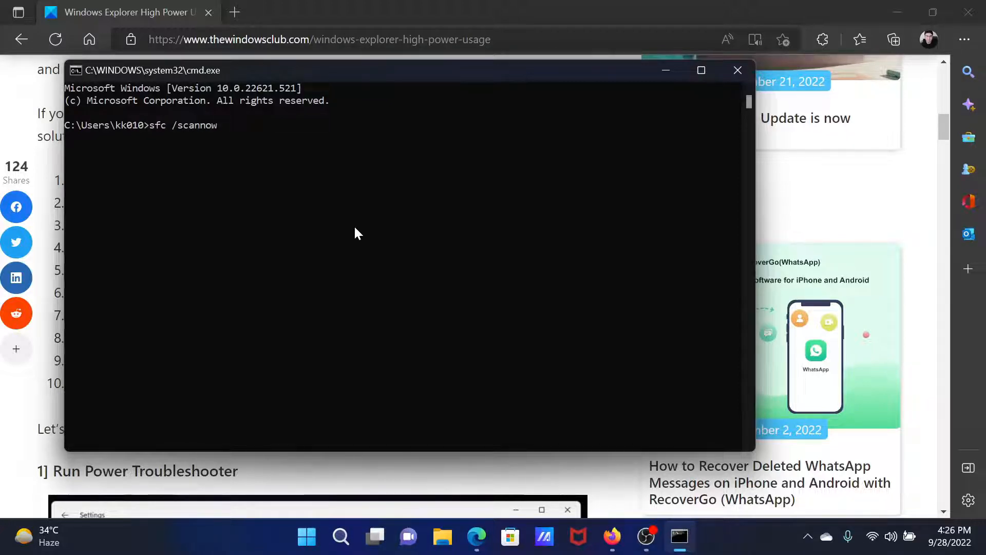
pyautogui.moveTo(130, 6)
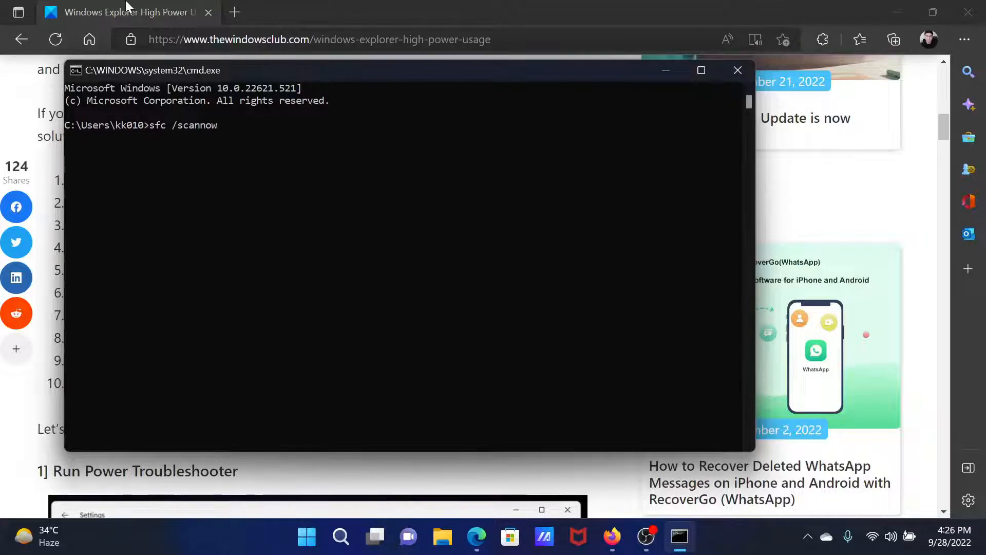
pyautogui.click(737, 70)
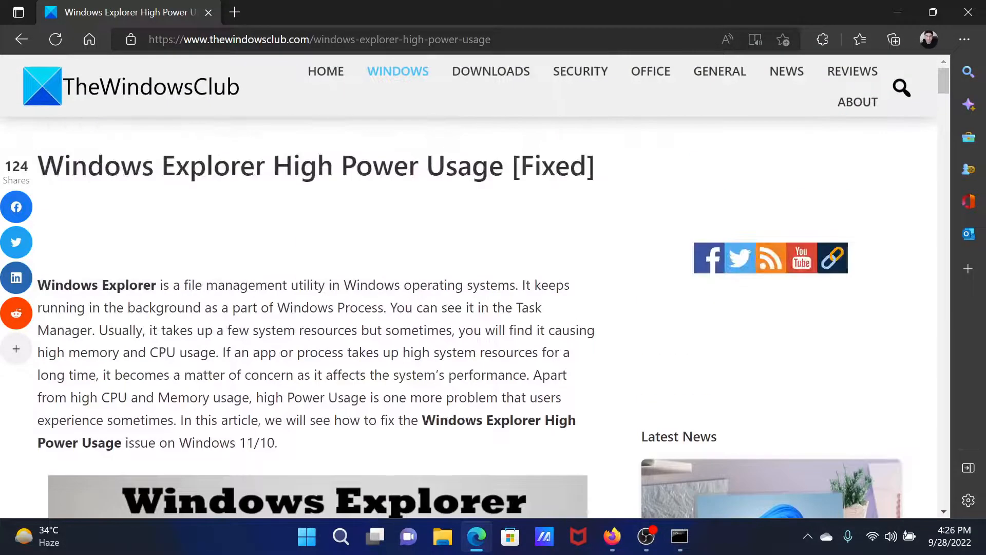